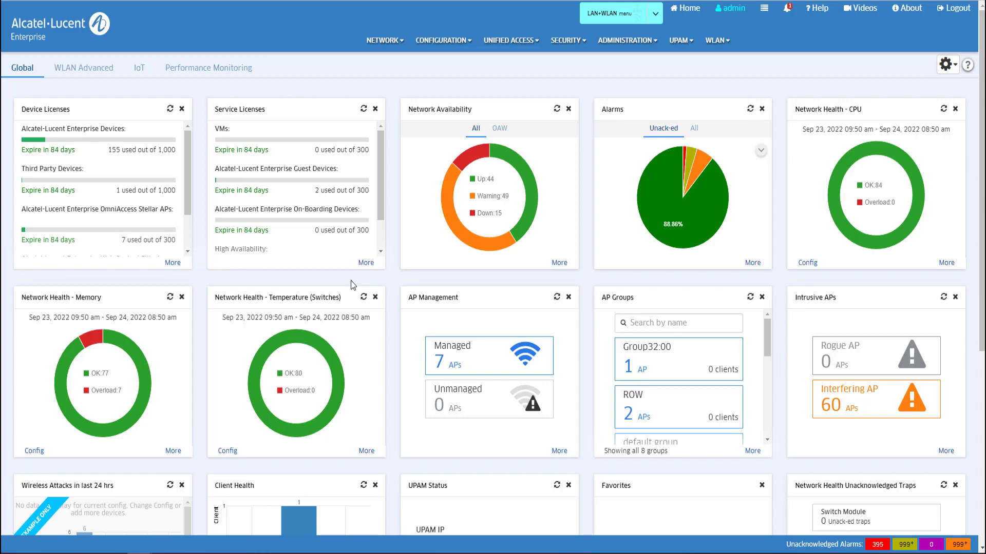
# Navigate from the dashboard to the UPAM Guest Access Guest Operator page.
pyautogui.click(680, 40)
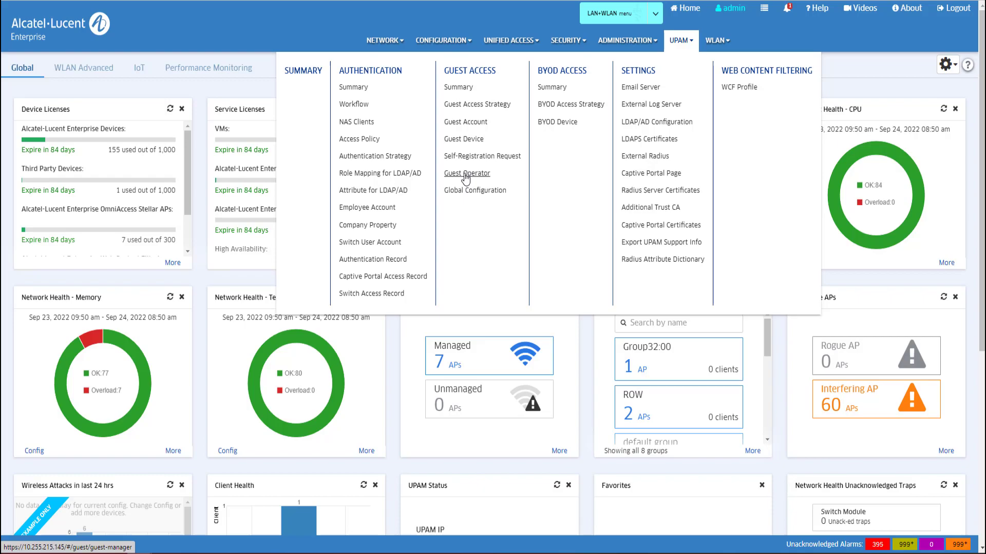
pyautogui.click(466, 174)
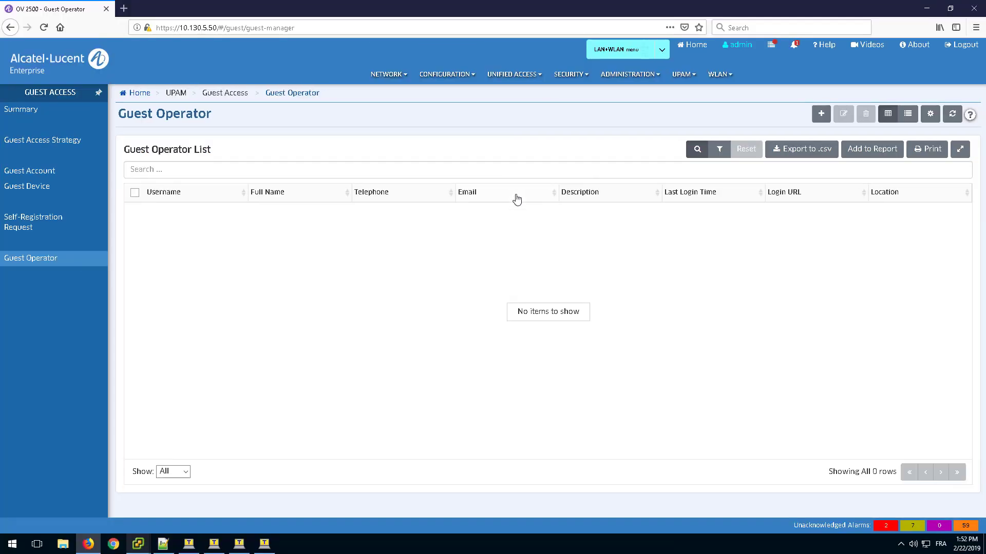
pyautogui.moveTo(821, 114)
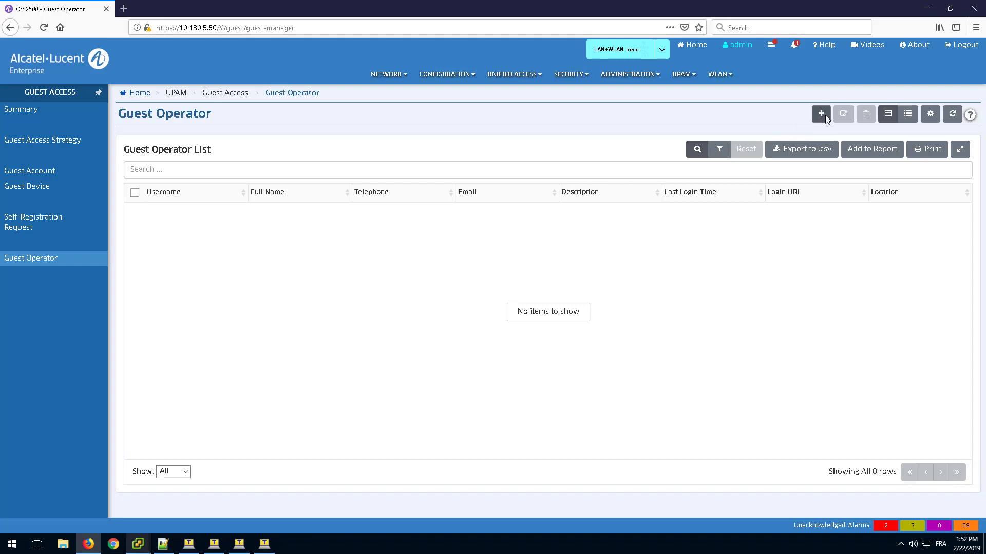
# Start a new guest operator with username 'operator' and its password.
pyautogui.click(821, 114)
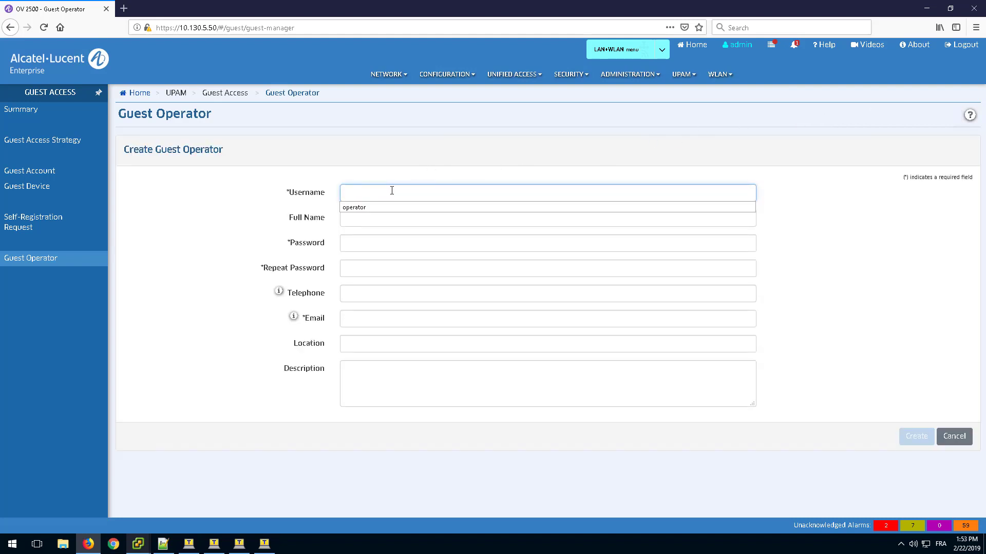
pyautogui.write('operator')
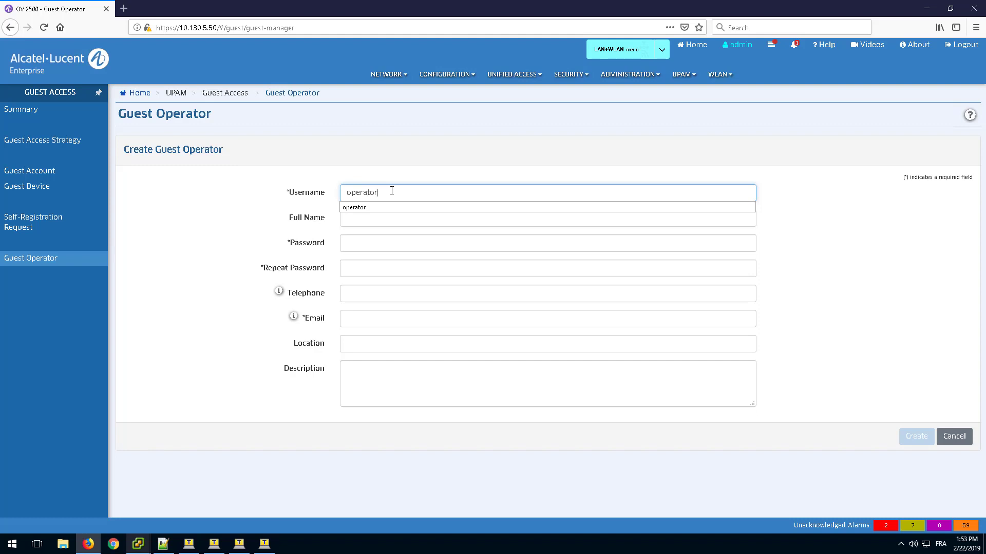
pyautogui.click(548, 243)
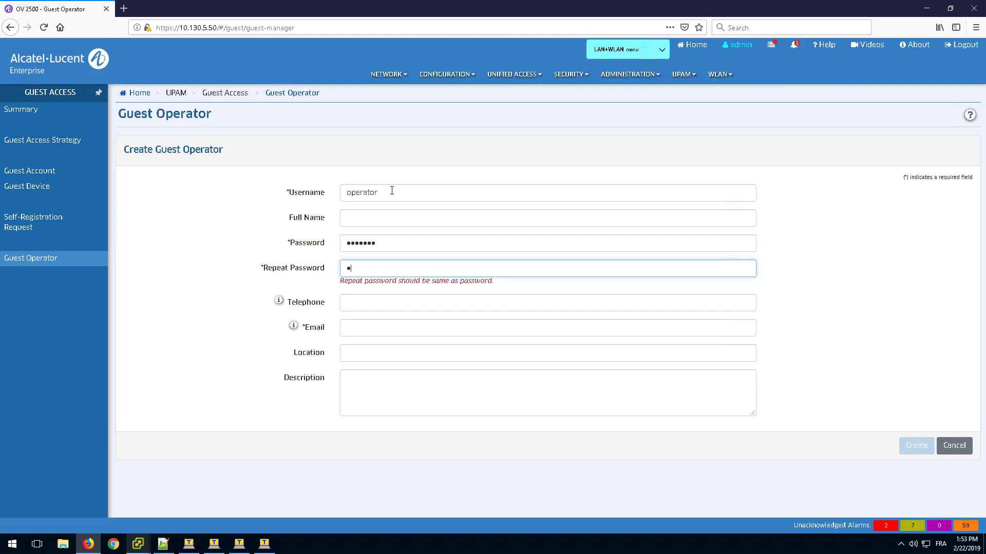
pyautogui.write('•••••••')
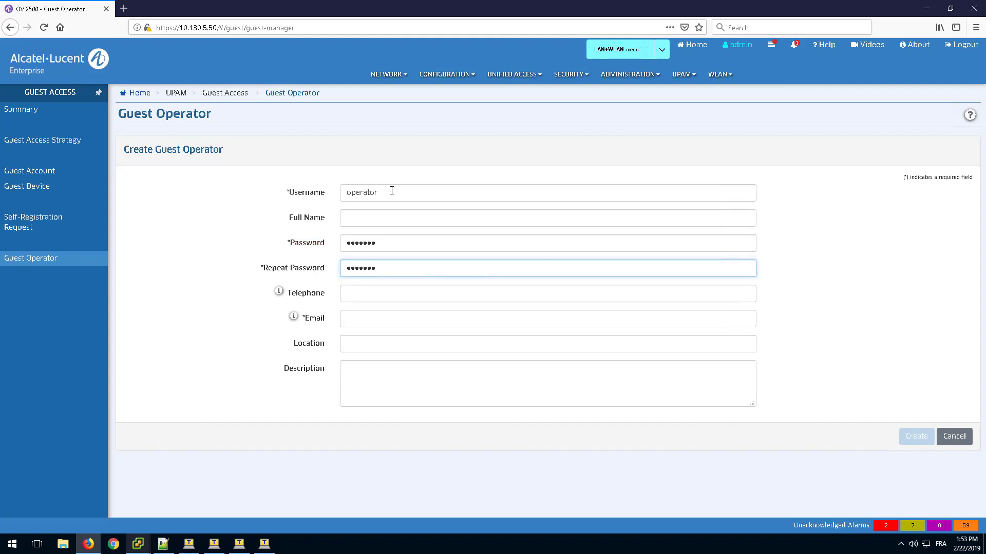
# Enter the operator's company email address and create the account.
pyautogui.click(547, 319)
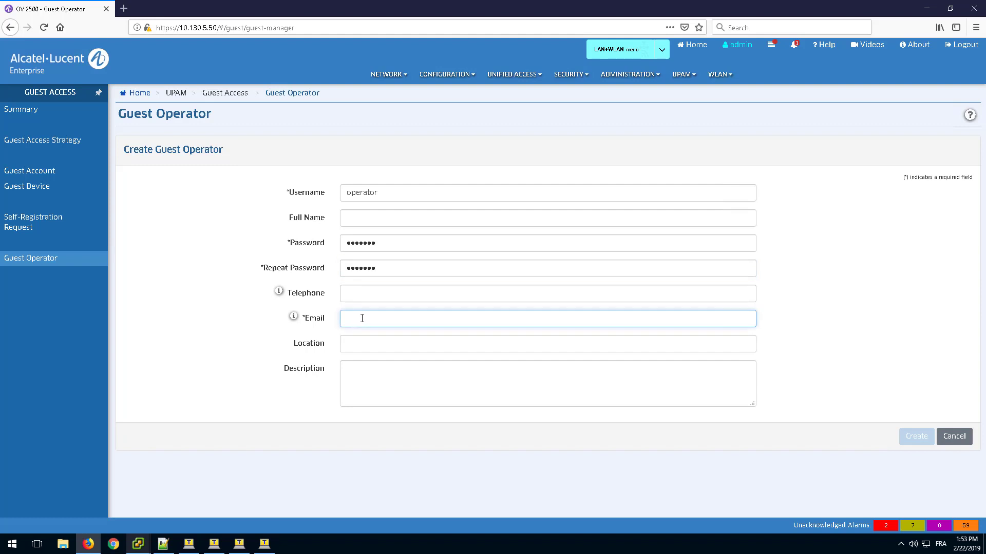
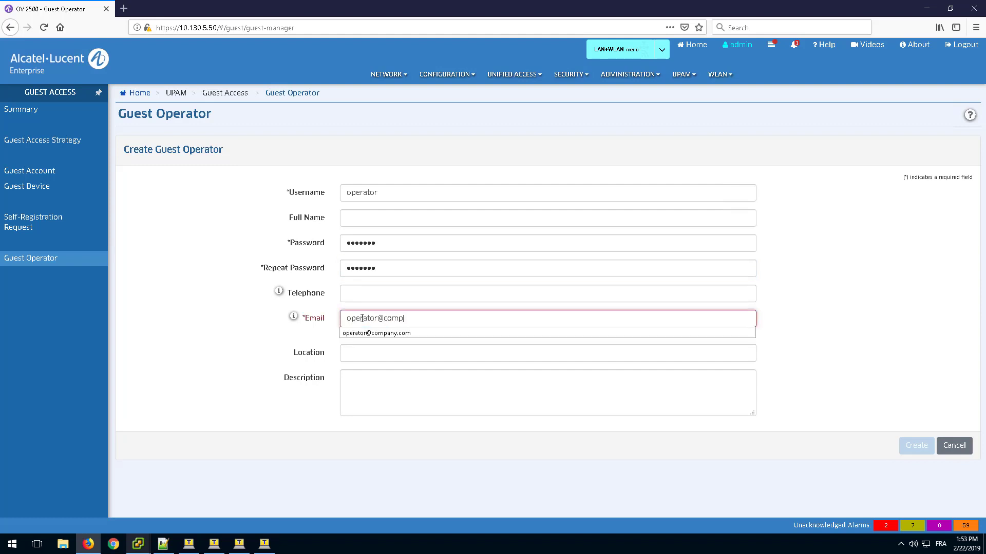
pyautogui.click(376, 332)
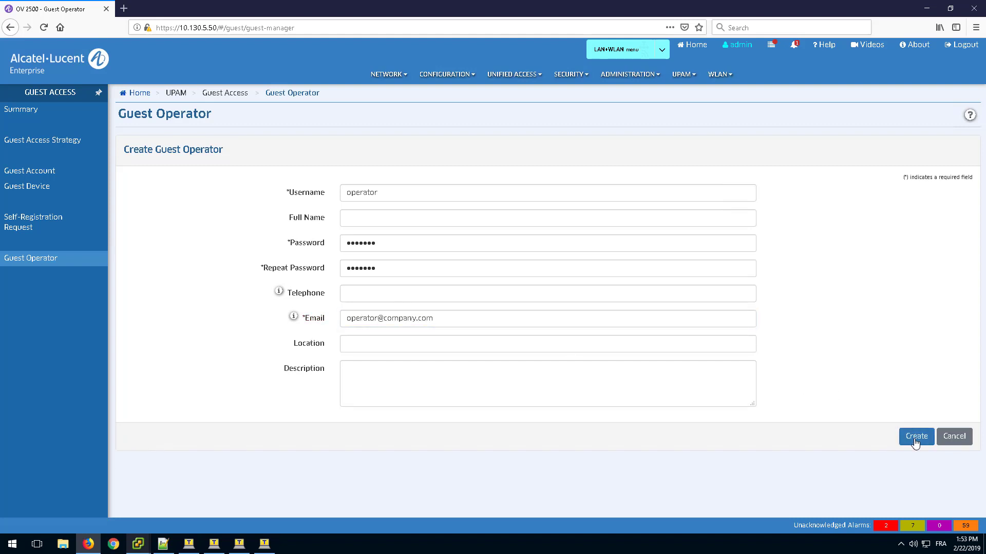
pyautogui.click(915, 436)
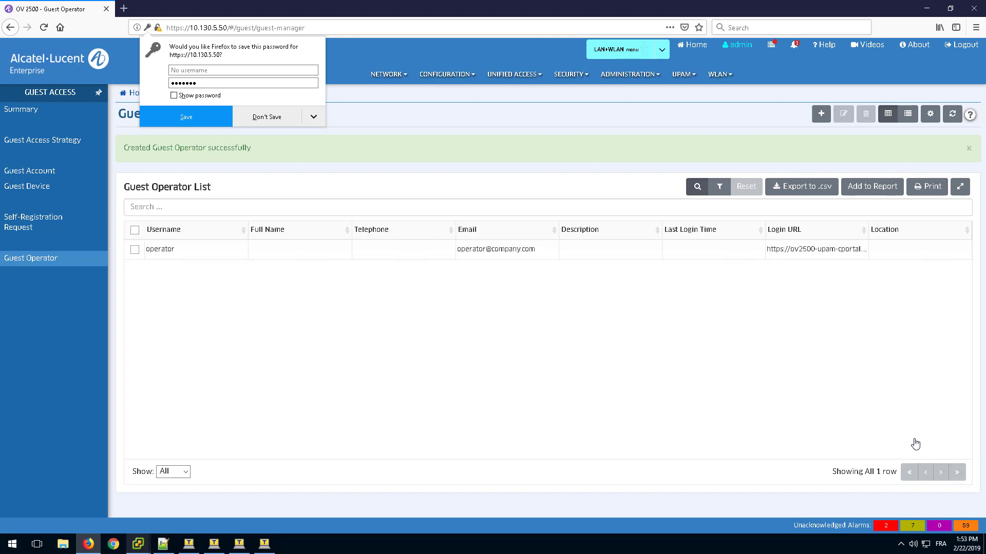
# Show the operator's details and launch its Login URL in a new browser tab.
pyautogui.click(968, 147)
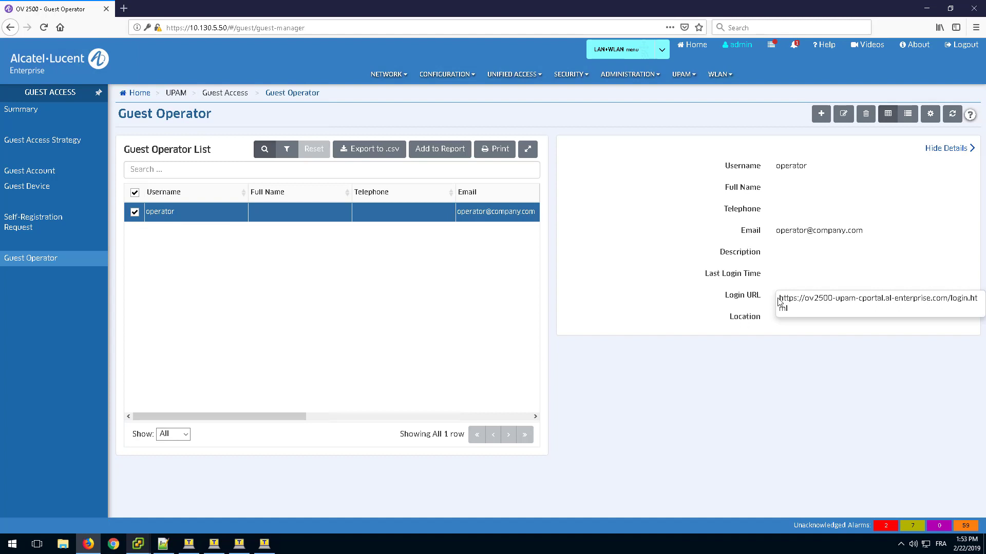
pyautogui.doubleClick(876, 297)
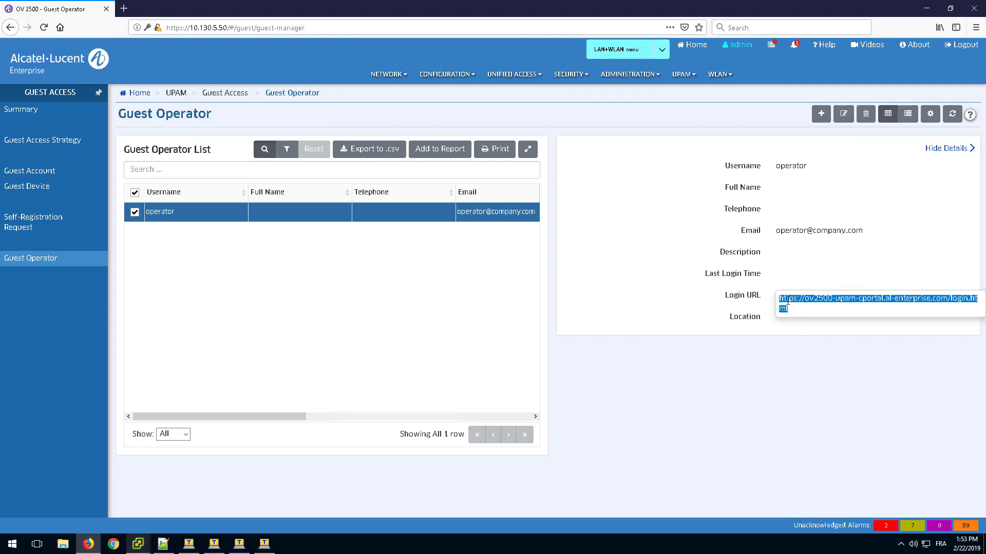
pyautogui.rightClick(877, 299)
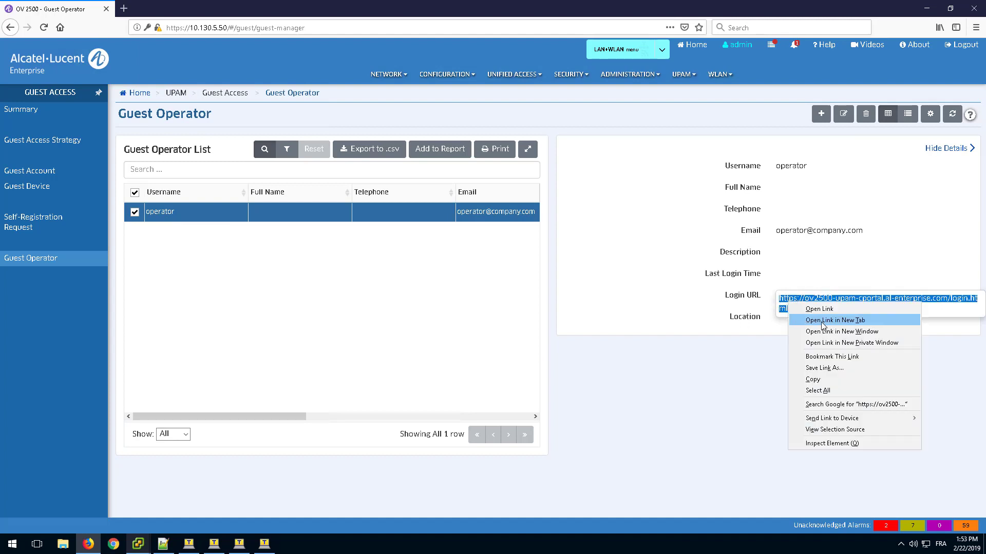
pyautogui.click(836, 321)
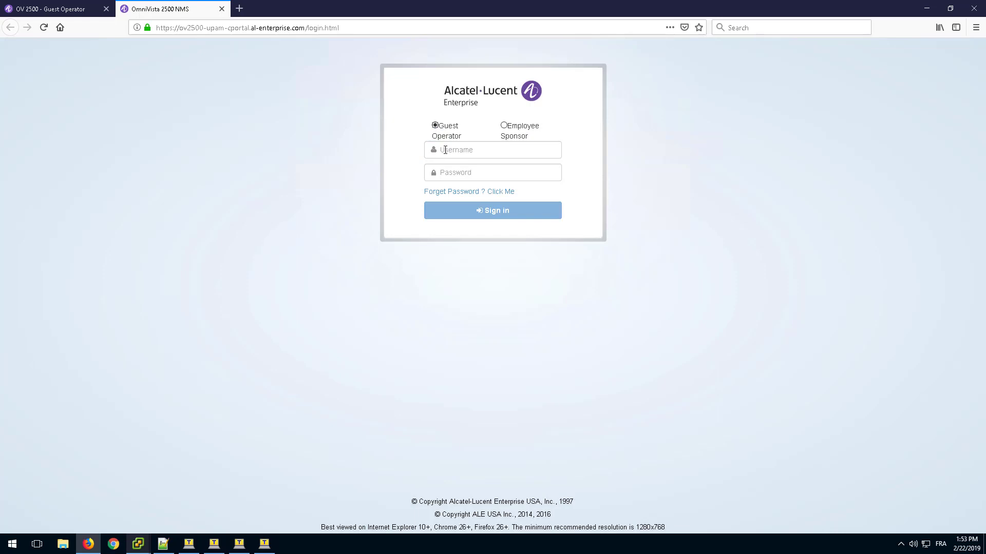
# Sign in to the UPAM Guest Portal with the operator credentials.
pyautogui.write('operator')
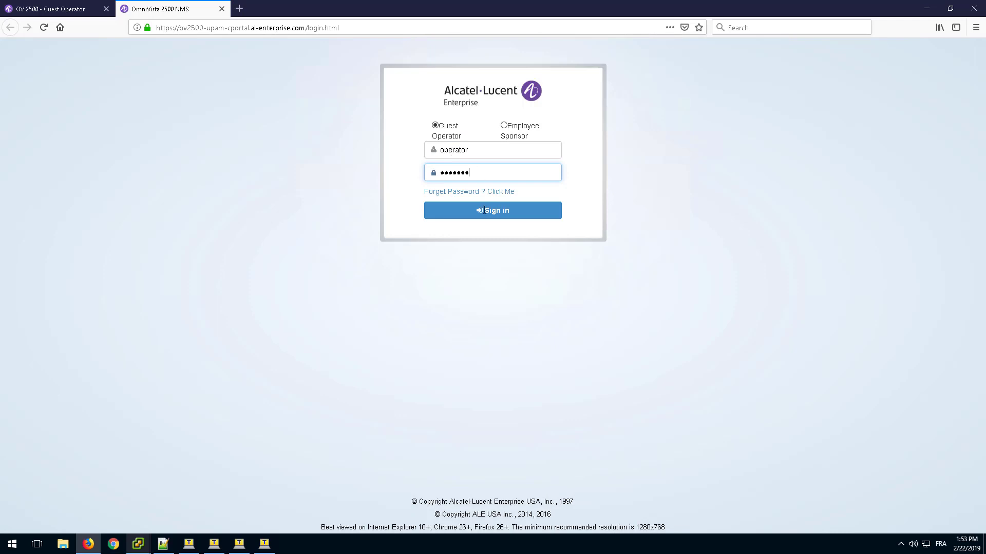
pyautogui.click(492, 209)
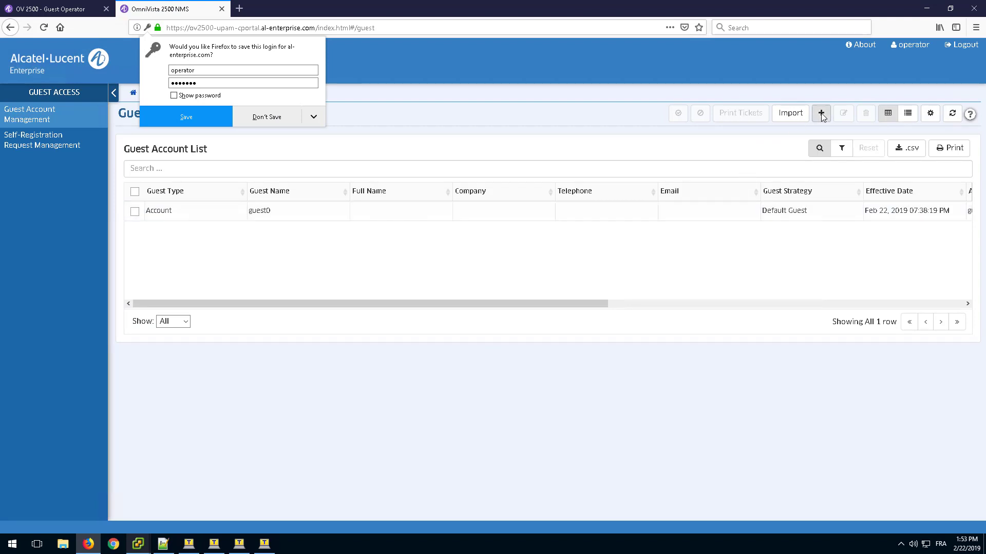
# Fill a new guest account form with name NewGuest and its password.
pyautogui.click(821, 112)
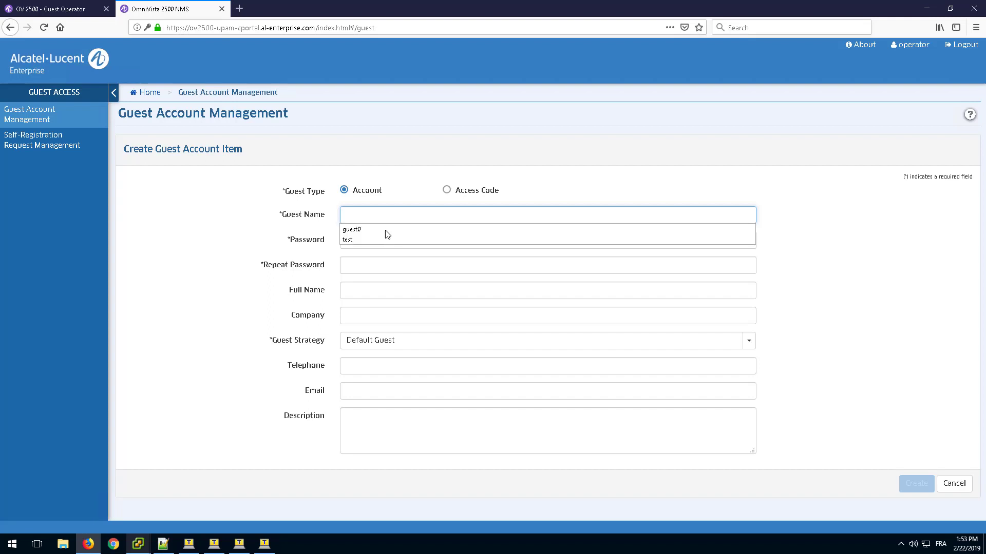
pyautogui.write('New')
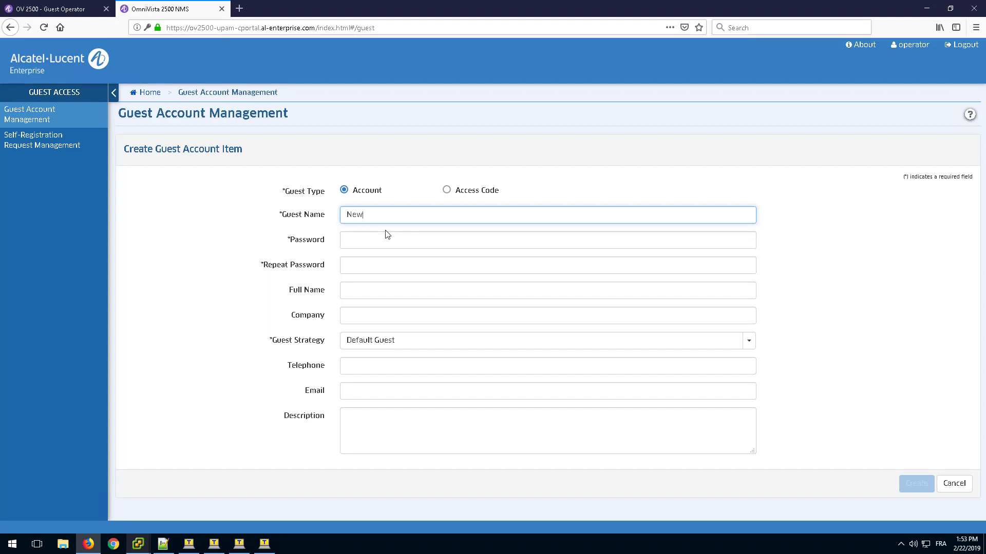
pyautogui.write('Guest')
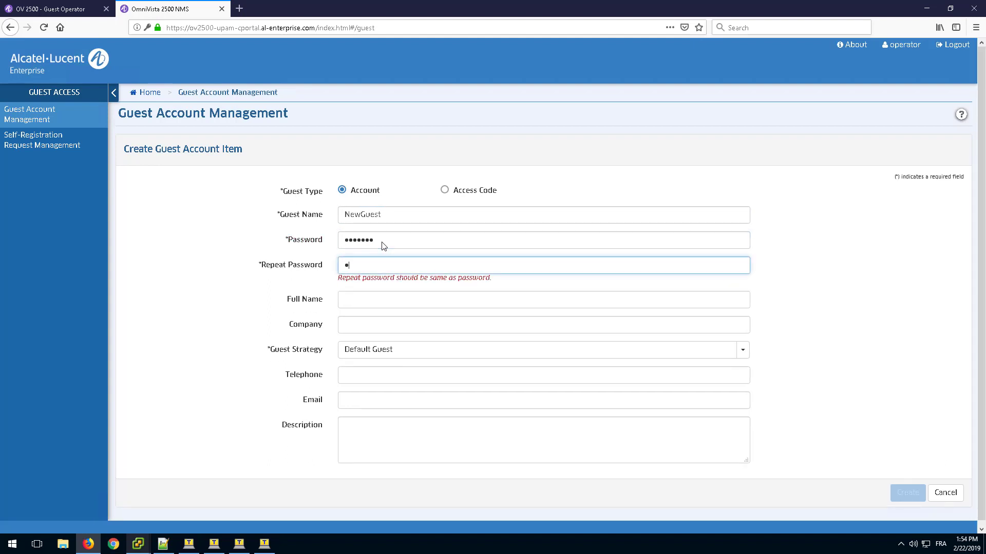
pyautogui.write('•••••••')
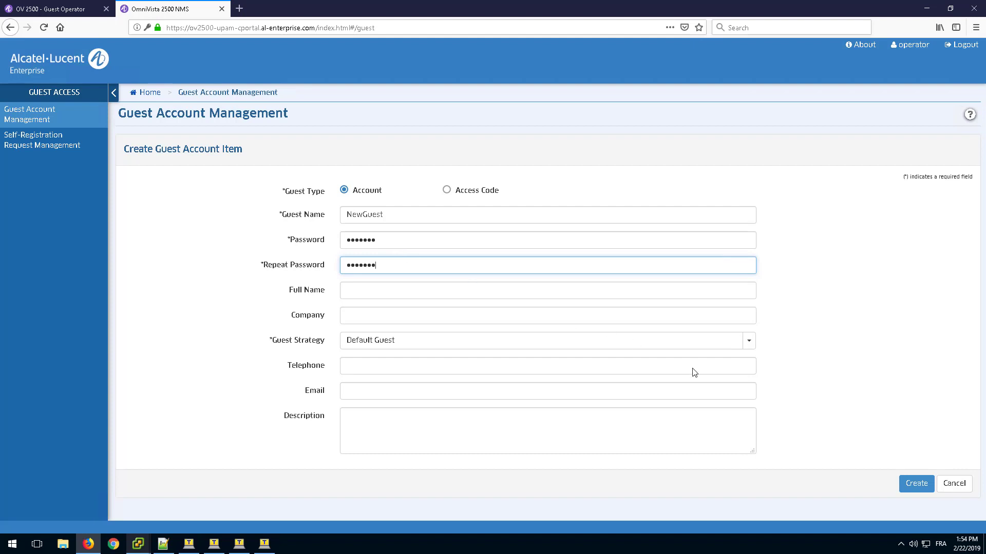